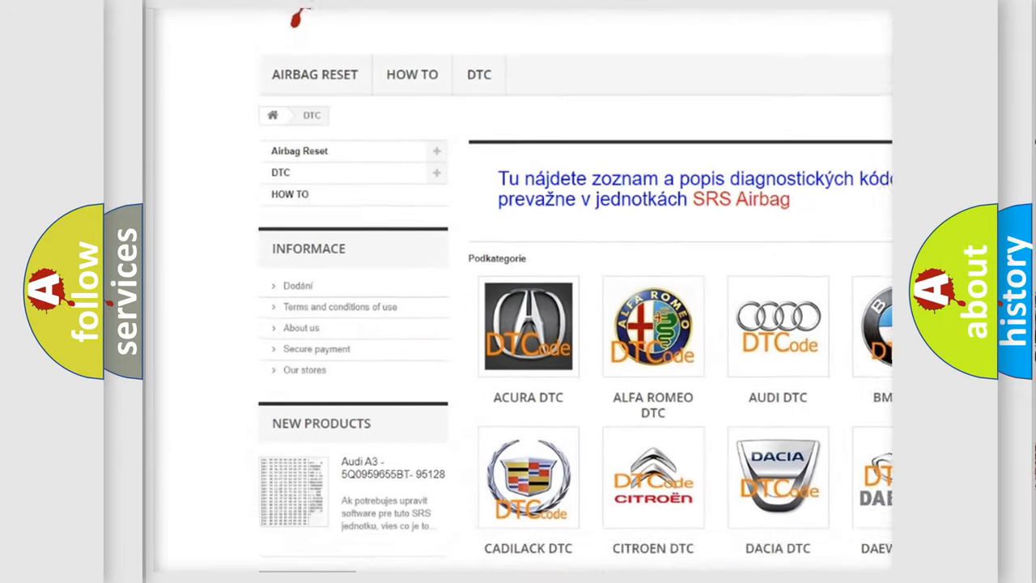
{"action": "scroll", "scroll_direction": "down", "scroll_amount": 3}
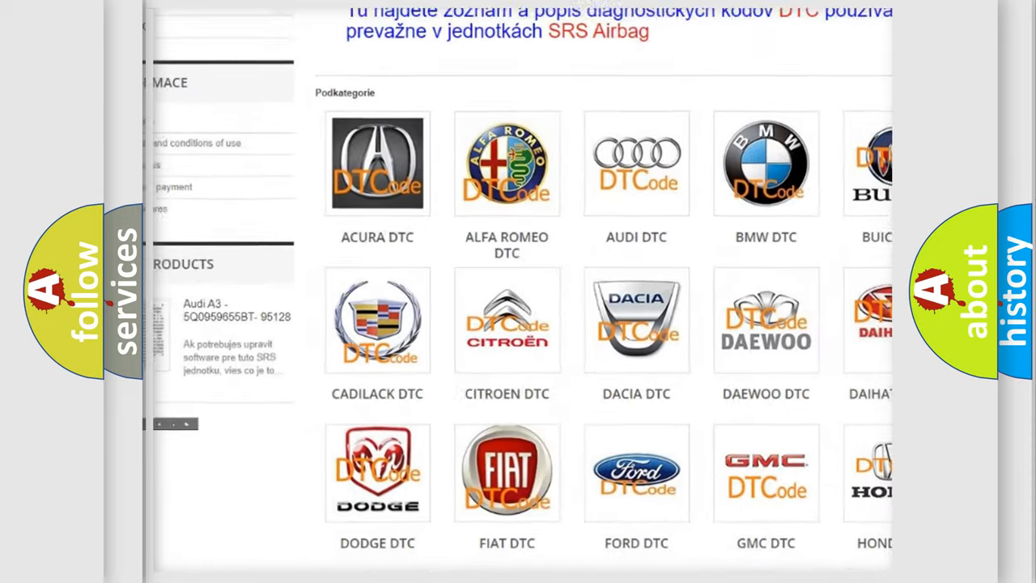
{"action": "scroll", "scroll_direction": "down", "scroll_amount": 3}
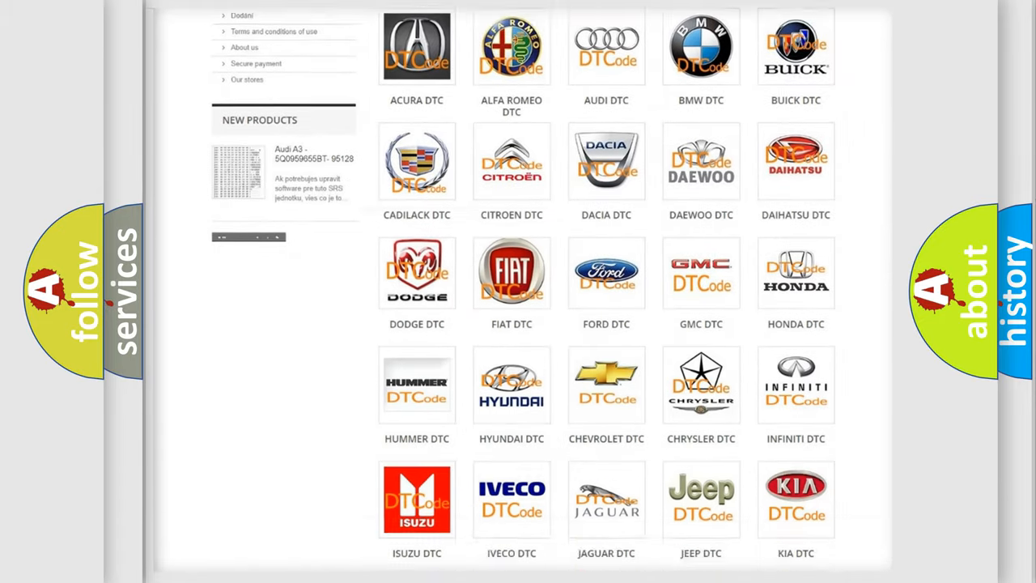
{"action": "scroll", "scroll_direction": "down", "scroll_amount": 3}
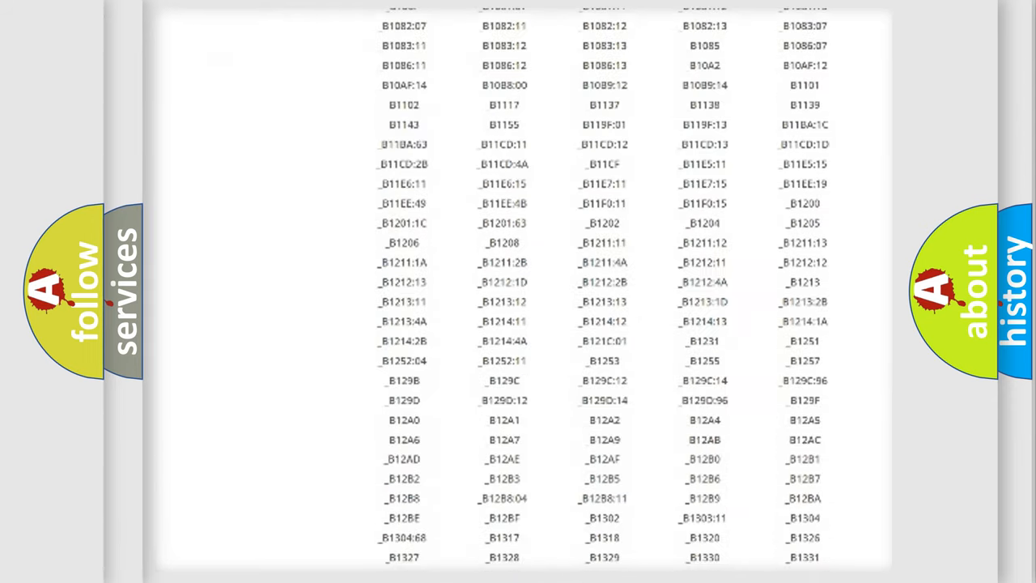
{"action": "scroll", "scroll_direction": "down", "scroll_amount": 3}
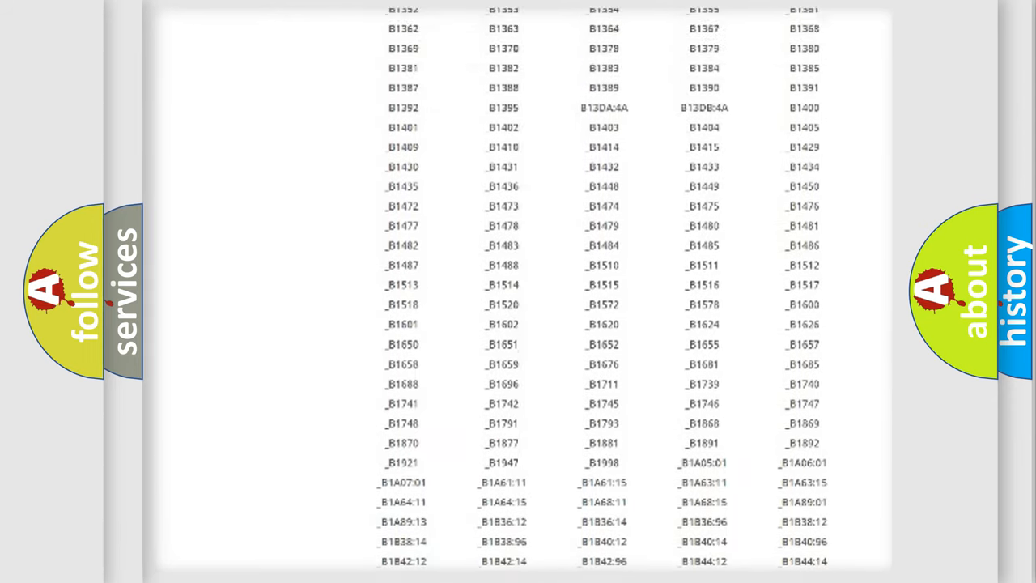
{"action": "scroll", "scroll_direction": "up", "scroll_amount": 3}
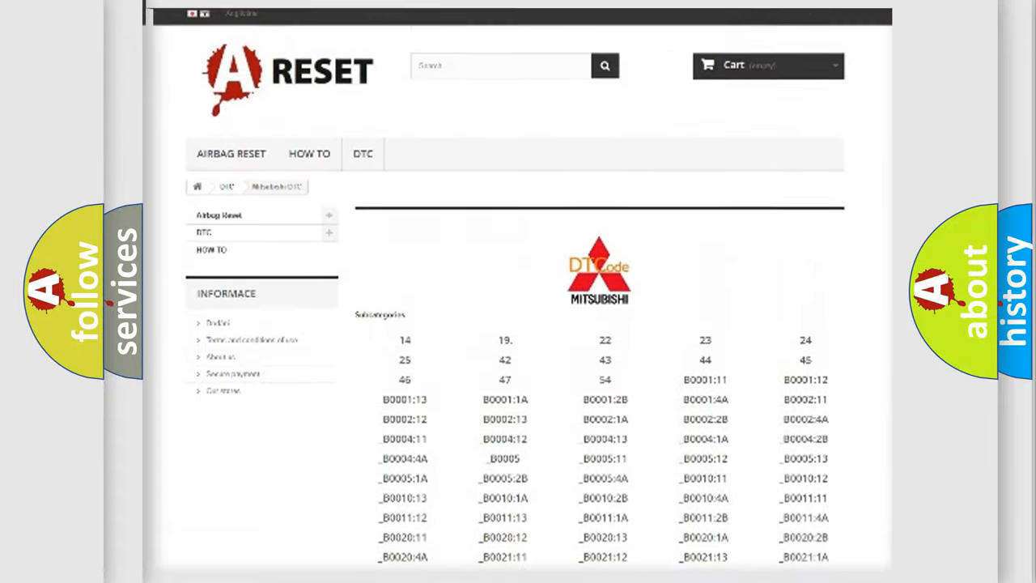
{"action": "scroll", "scroll_direction": "up", "scroll_amount": 3}
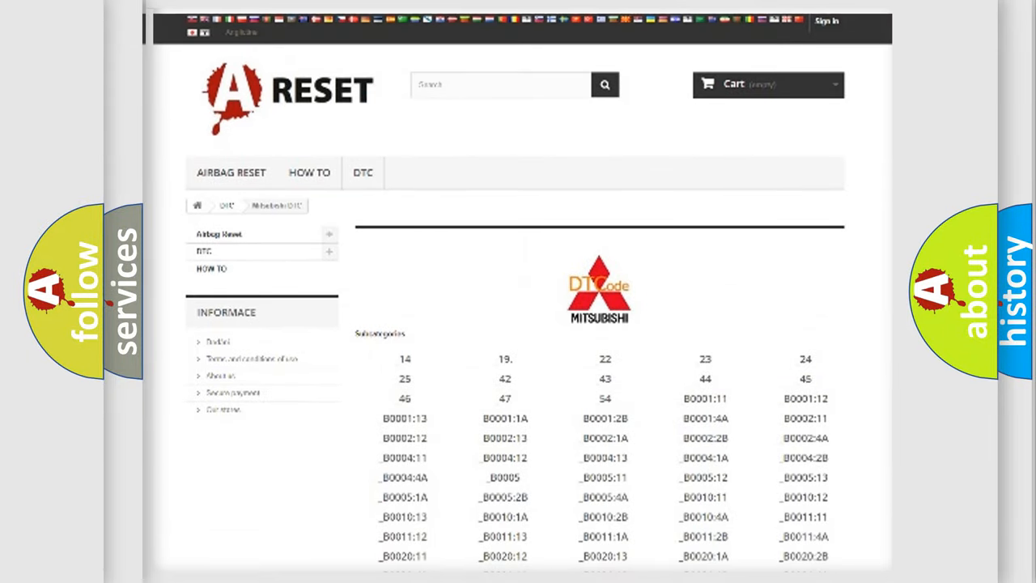